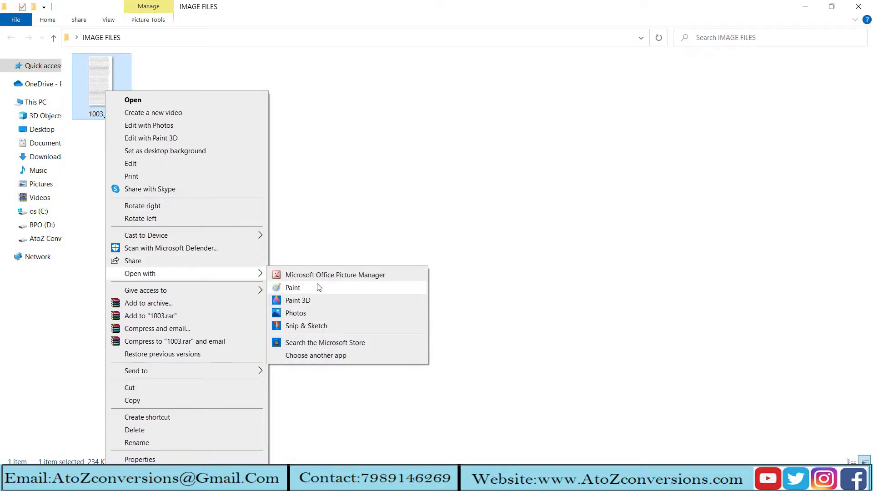
- Close the IMAGE FILES folder window to reveal the desktop and AtoZ converted TEXT FOLDER
{"action": "left_click", "coordinate": [292, 287]}
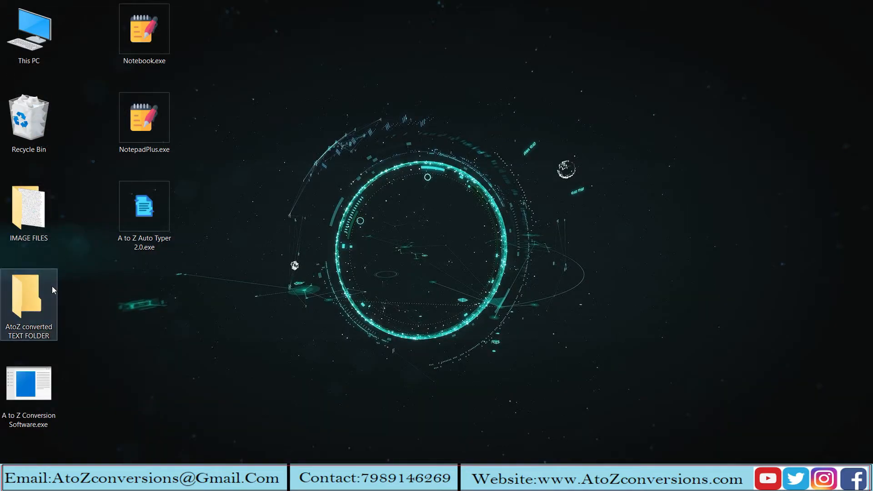
- Launch A to Z Conversion Software with IMAGE FILES as source and AtoZ converted TEXT FOLDER as output
{"action": "double_click", "coordinate": [29, 298]}
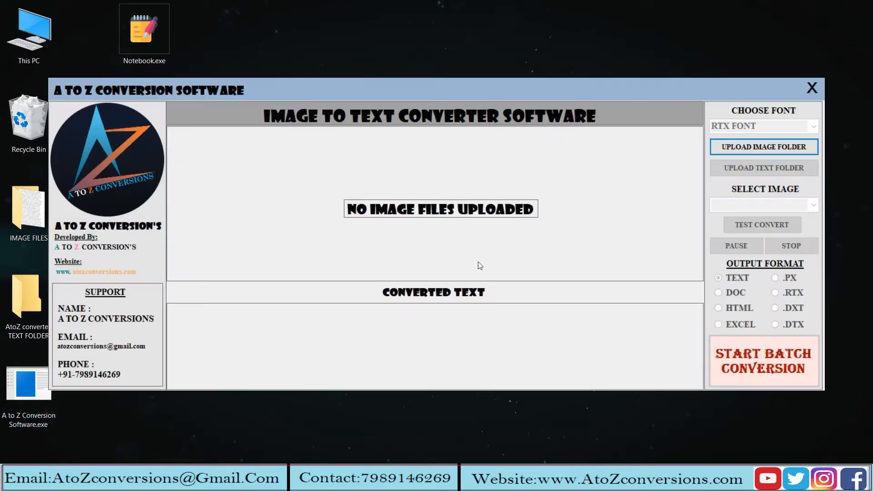
{"action": "left_click", "coordinate": [763, 147]}
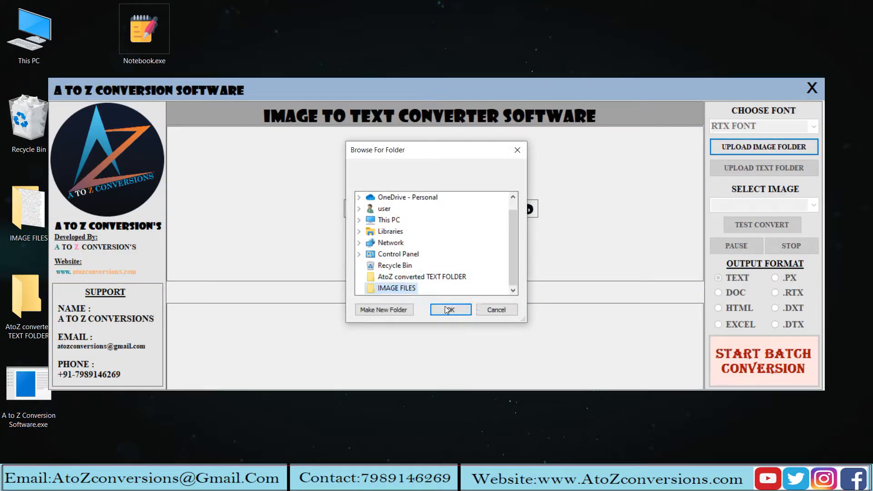
{"action": "left_click", "coordinate": [450, 310]}
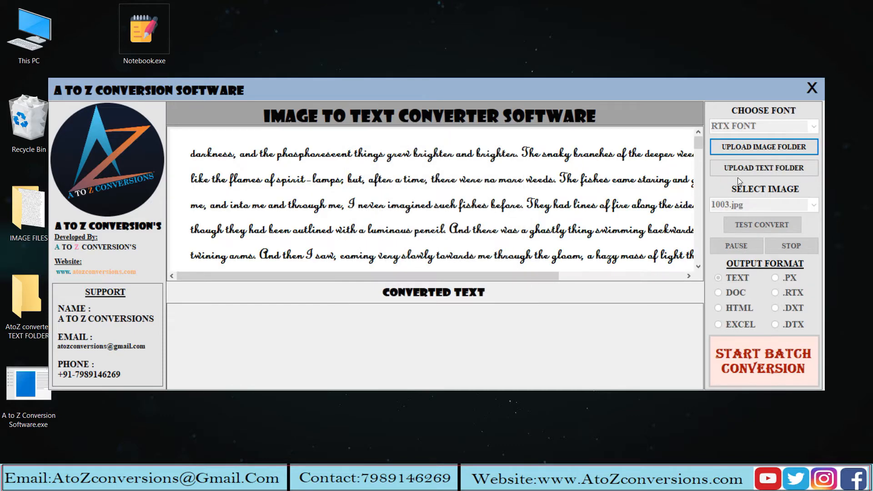
{"action": "left_click", "coordinate": [763, 168]}
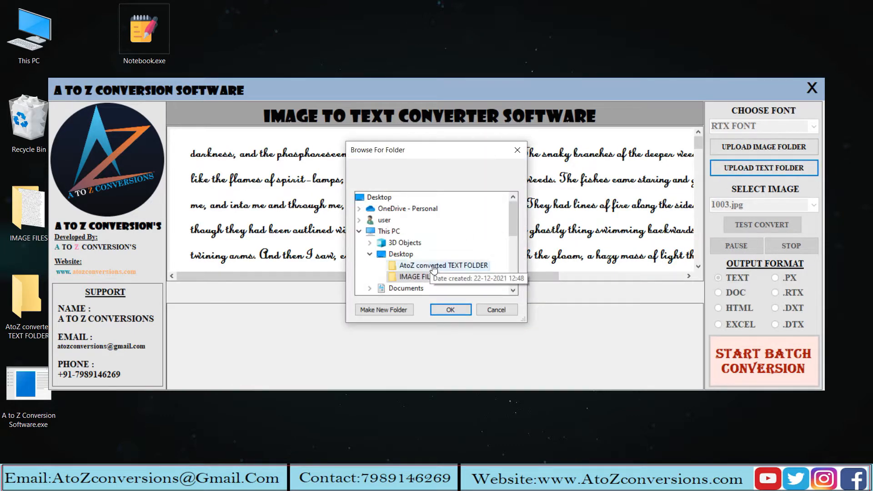
{"action": "left_click", "coordinate": [450, 310]}
{"action": "type", "text": "N"}
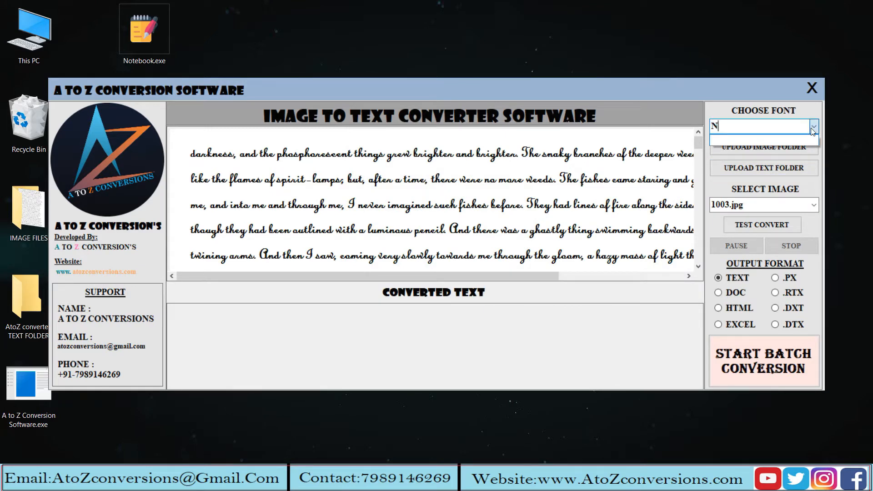
- Set font NOTEPAD PLUS, select image 1003.jpg, and choose TEXT as the output format
{"action": "type", "text": "OTEP"}
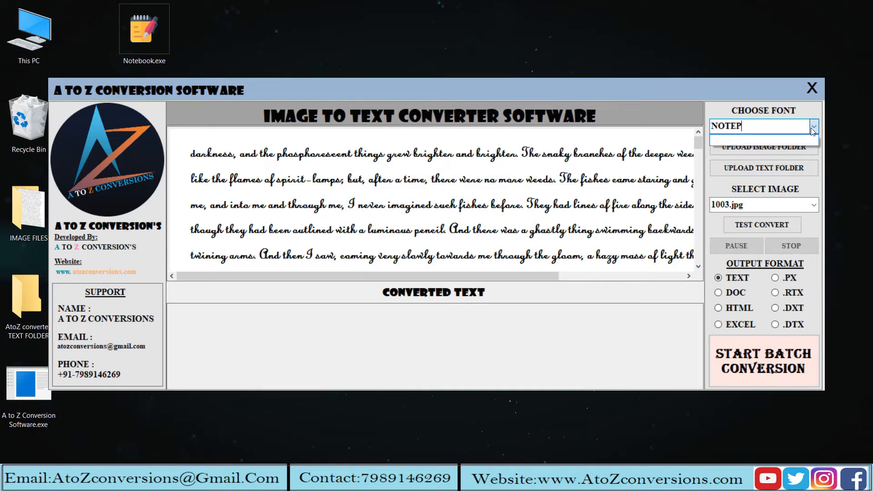
{"action": "type", "text": "AD PLUS"}
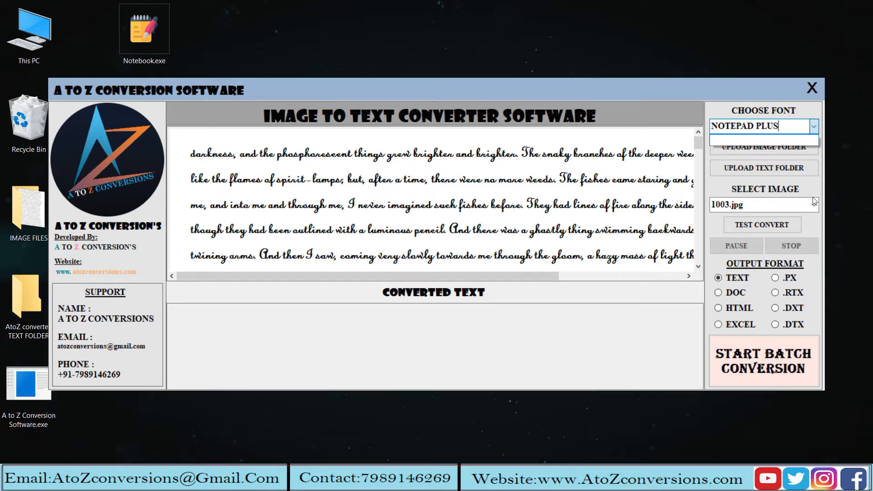
{"action": "left_click", "coordinate": [762, 205]}
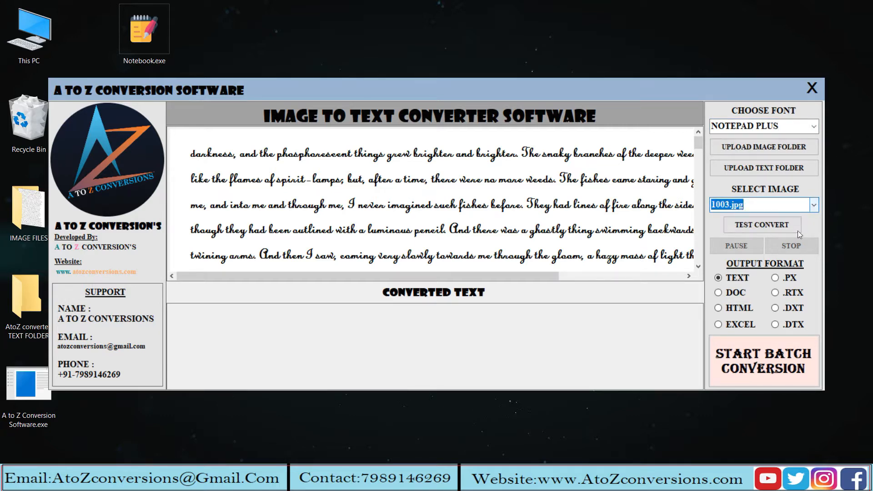
{"action": "left_click", "coordinate": [718, 308]}
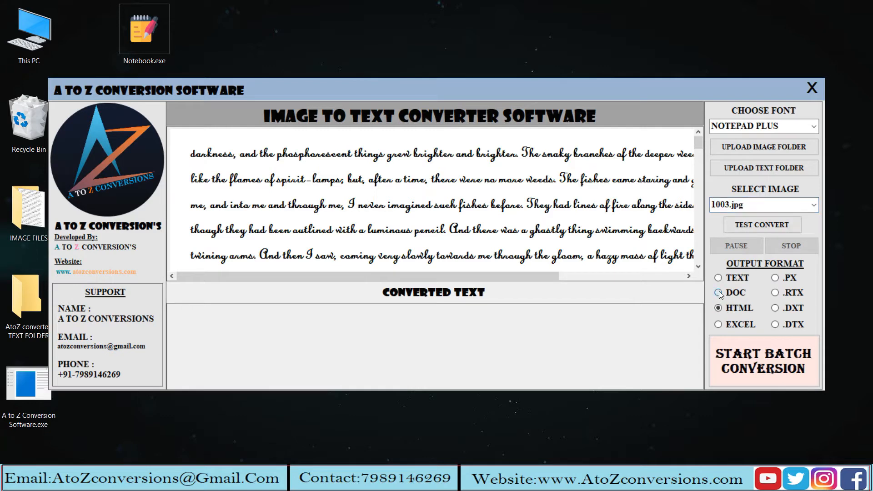
{"action": "left_click", "coordinate": [718, 277]}
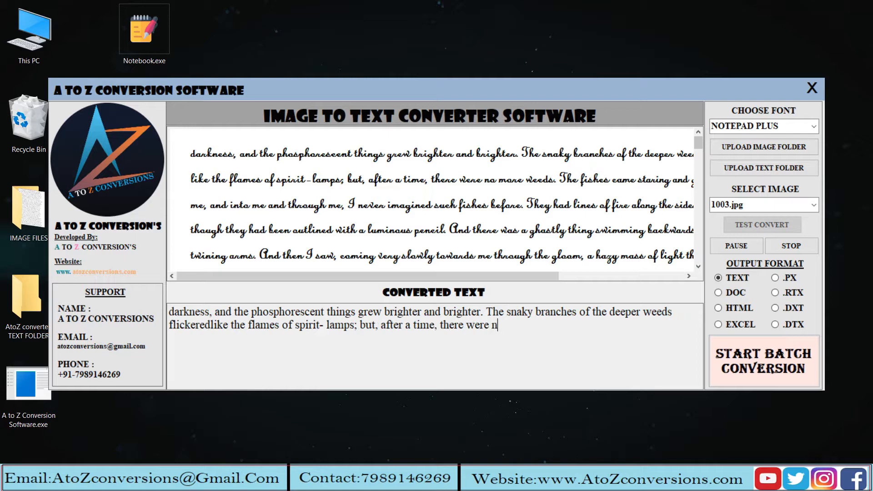
- Let the test conversion type out several story paragraphs, then stop it
{"action": "type", "text": "o more weeds. The fishes came staring and gaping towardsme, and into me and through me, I never imagined such fishes before. They had lines of fire along the sides of"}
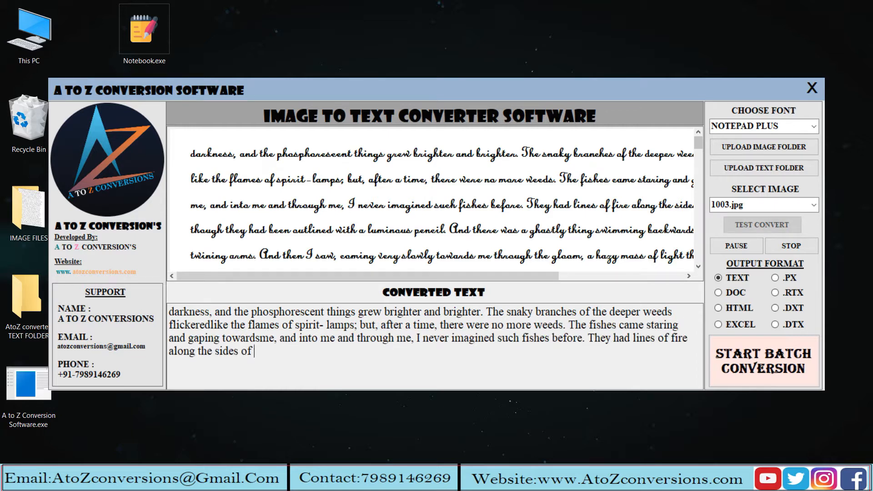
{"action": "type", "text": "them asthough they had been outlined with a luminous pencil And there was a ghastly thing swimming backwards with a lot oftwining arms. And then I saw, coming very slo"}
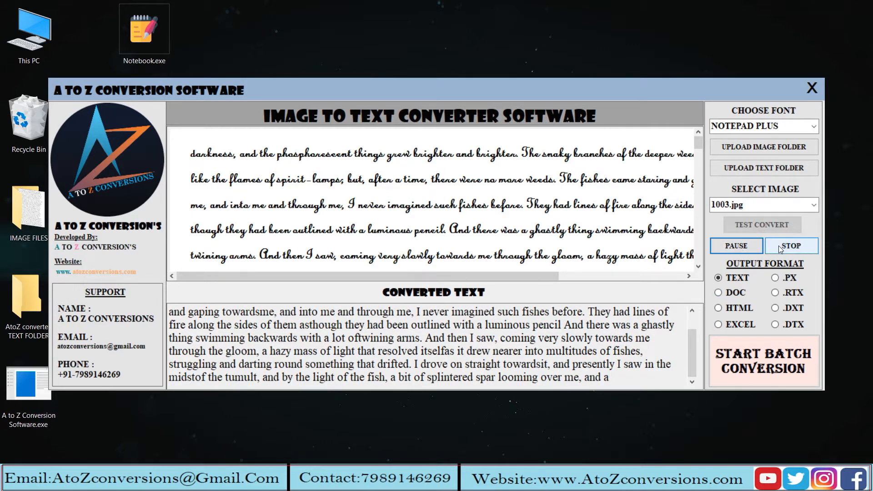
{"action": "left_click", "coordinate": [764, 361]}
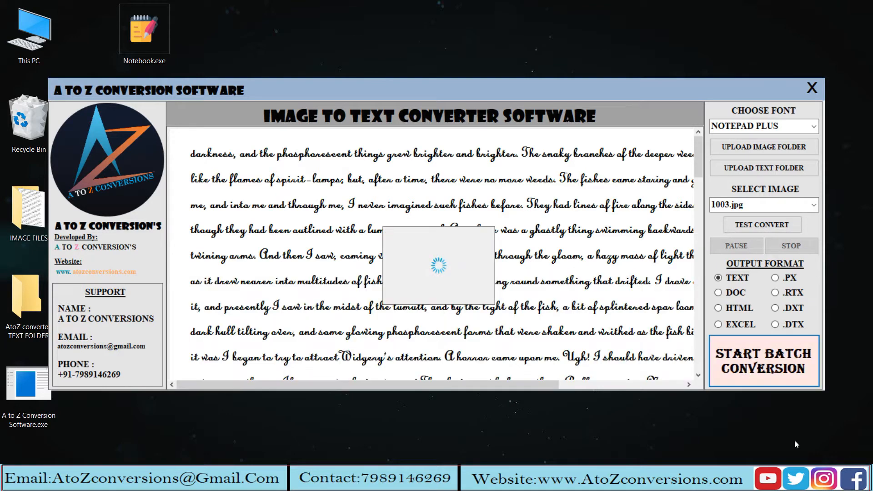
{"action": "mouse_move", "coordinate": [827, 460]}
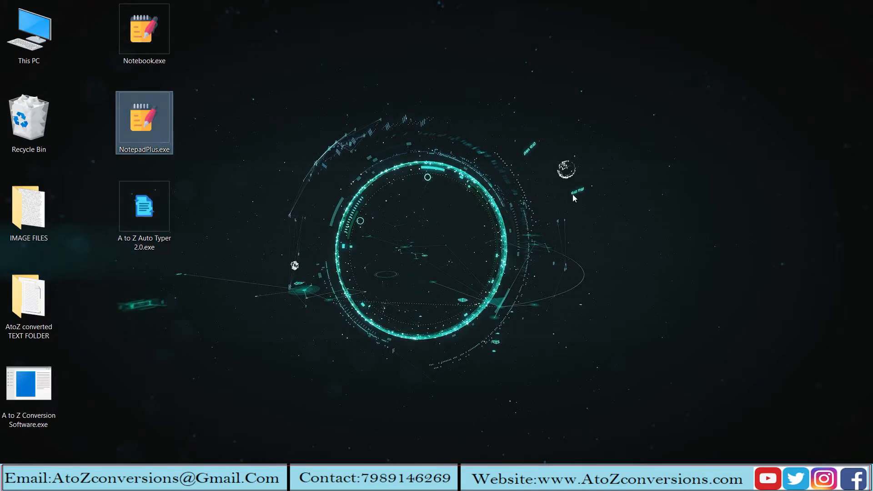
- Launch NotepadPlus, load AtoZ converted TEXT FOLDER into the Auto Typer, and start the countdown
{"action": "double_click", "coordinate": [144, 119]}
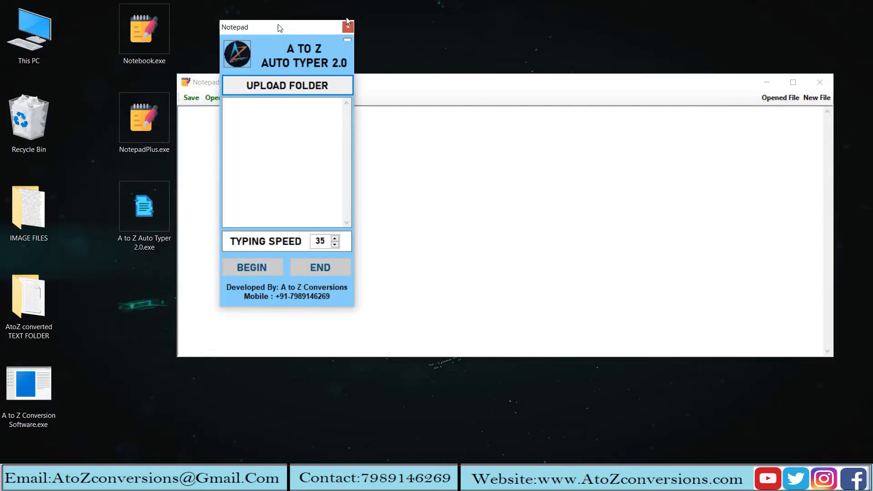
{"action": "left_click", "coordinate": [287, 86]}
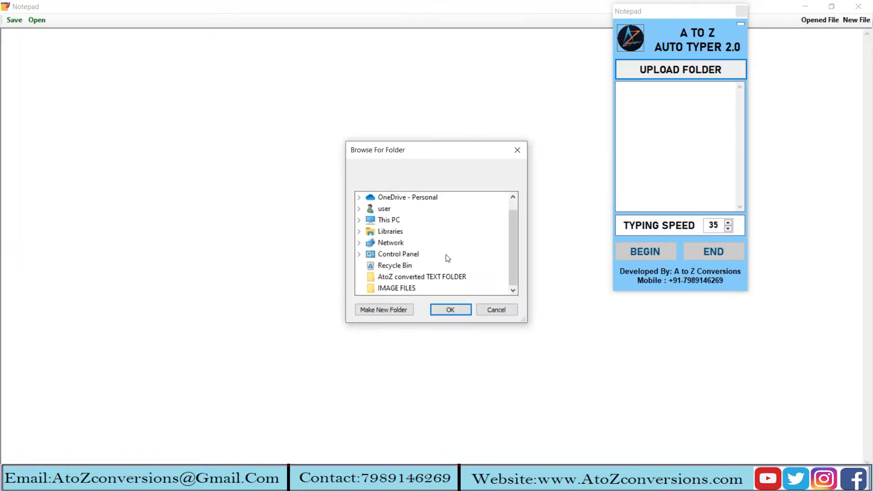
{"action": "left_click", "coordinate": [450, 309]}
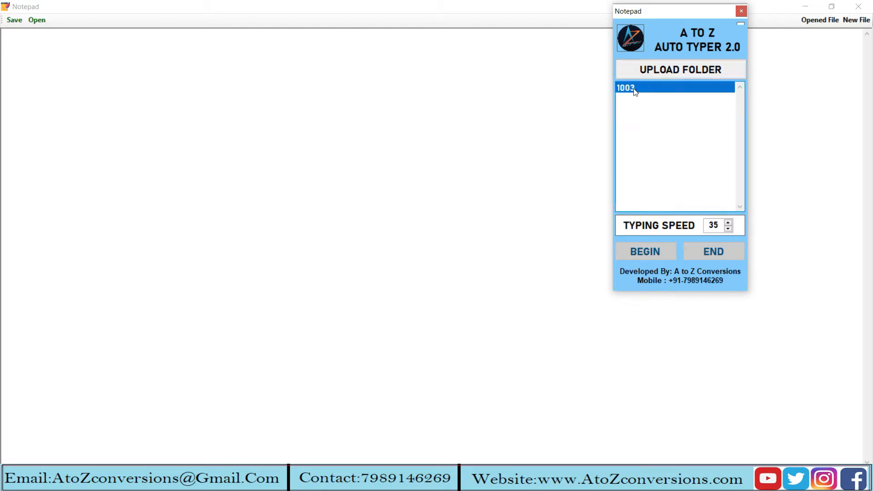
{"action": "left_click", "coordinate": [645, 251]}
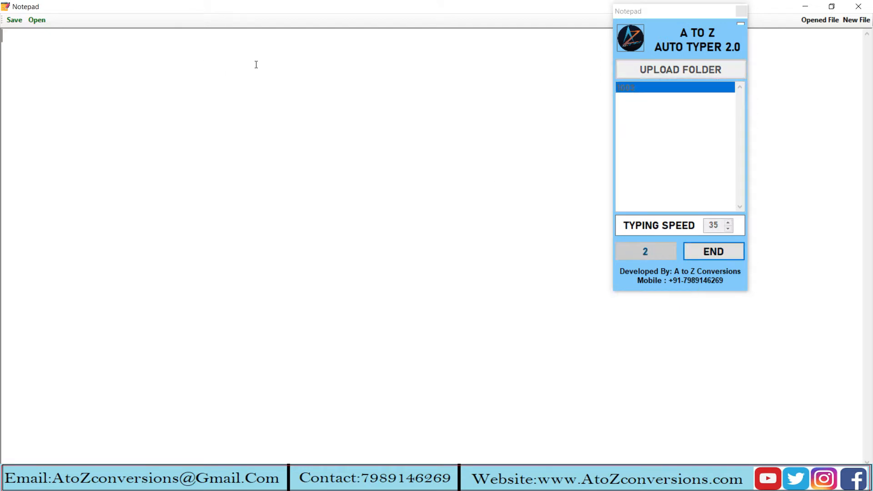
- Focus the blank Notepad document and let file 1003's story type in automatically
{"action": "left_click", "coordinate": [645, 251]}
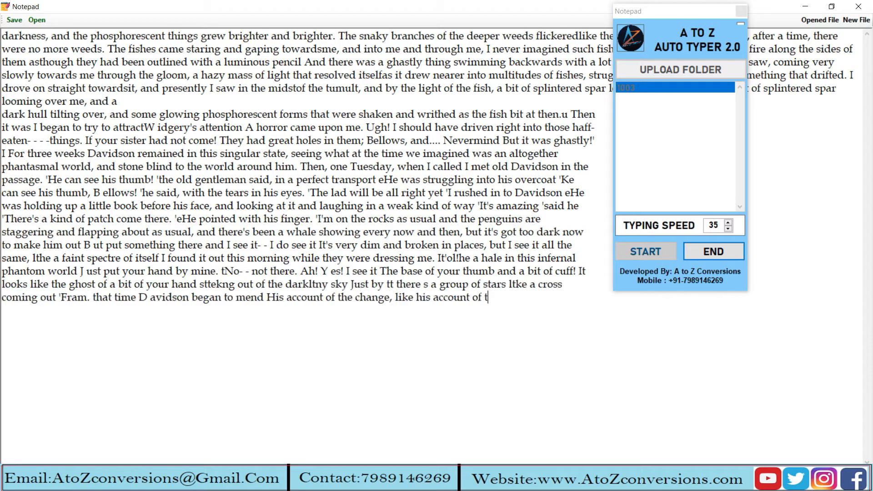
{"action": "type", "text": "he vision was oddly convincing O ver patches of his field of vision, the phantonr world grew fainter, grew transparent as it were, and through these translucent gaps he began to see dimly the real world about bins. The patches grew in size and number, ran together and spread until only here and there were blindspots left upon his e"}
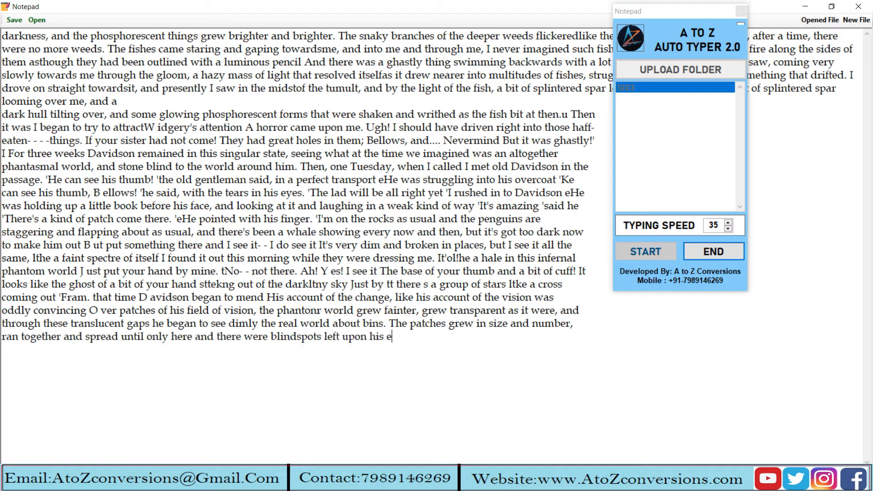
{"action": "type", "text": "yes. He was able to get up and steer himself about, feed himself once more, read, smoke, and behave like an ordinary citizen again At first it was very confusing for him to have these two pictures over lapping each other like the changing views of a lantern but in a little while he began to distinguish the real from the illusory At"}
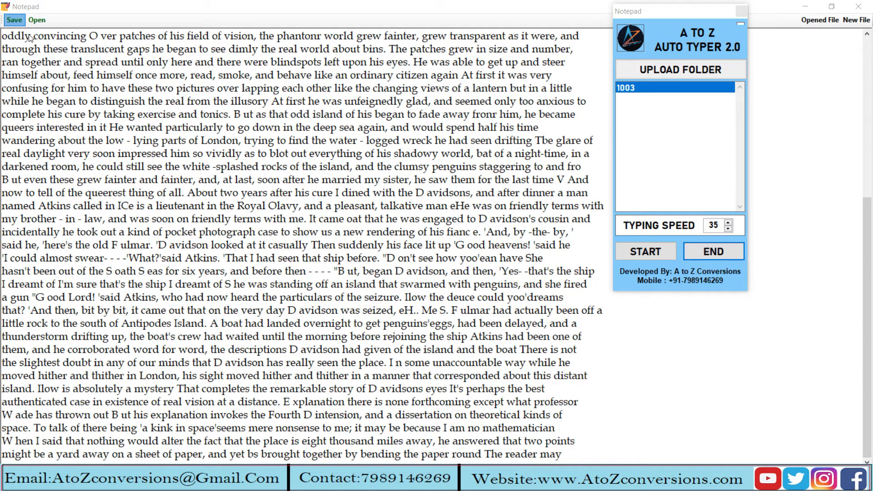
- Save the typed story as 1.wrt on the Desktop and dismiss the confirmation
{"action": "left_click", "coordinate": [14, 19]}
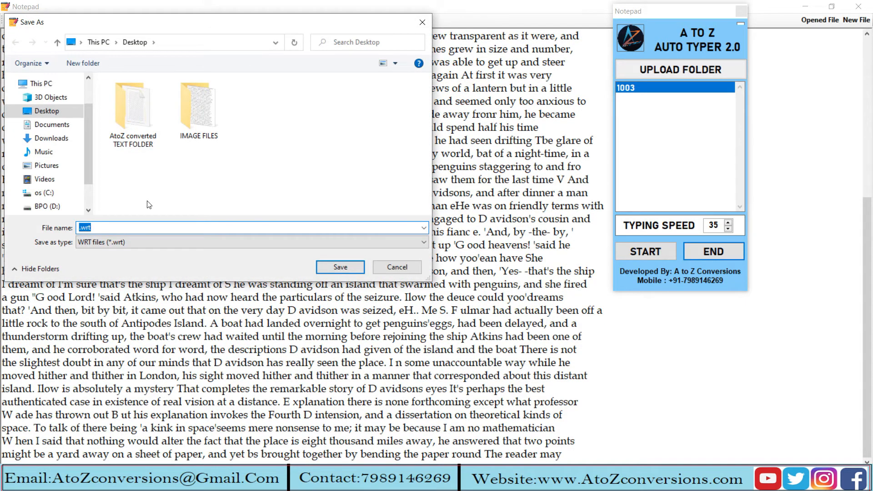
{"action": "type", "text": "1"}
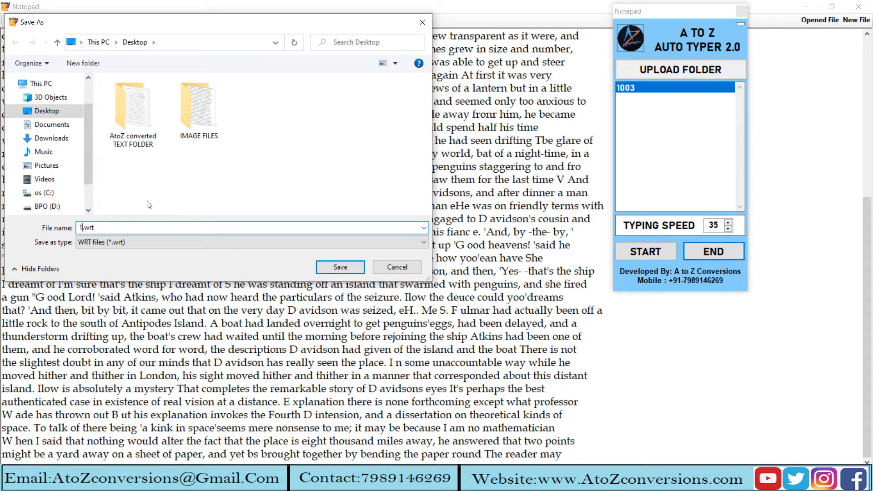
{"action": "left_click", "coordinate": [340, 267]}
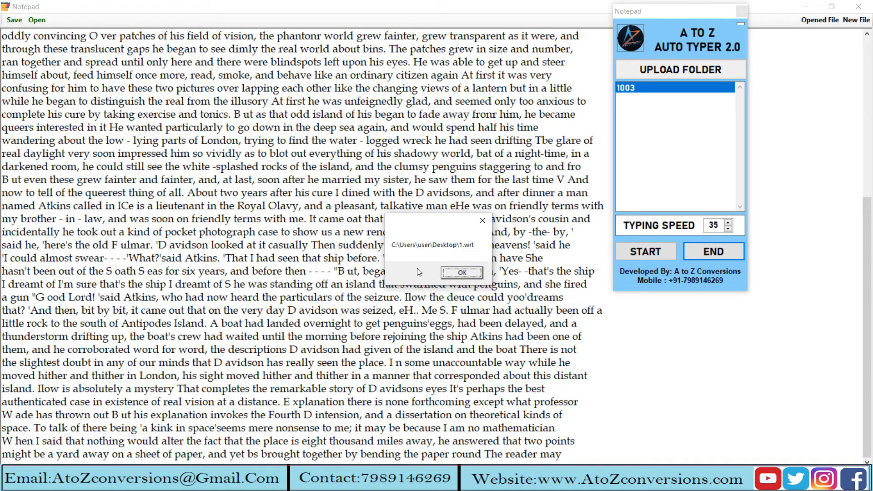
{"action": "left_click", "coordinate": [462, 272]}
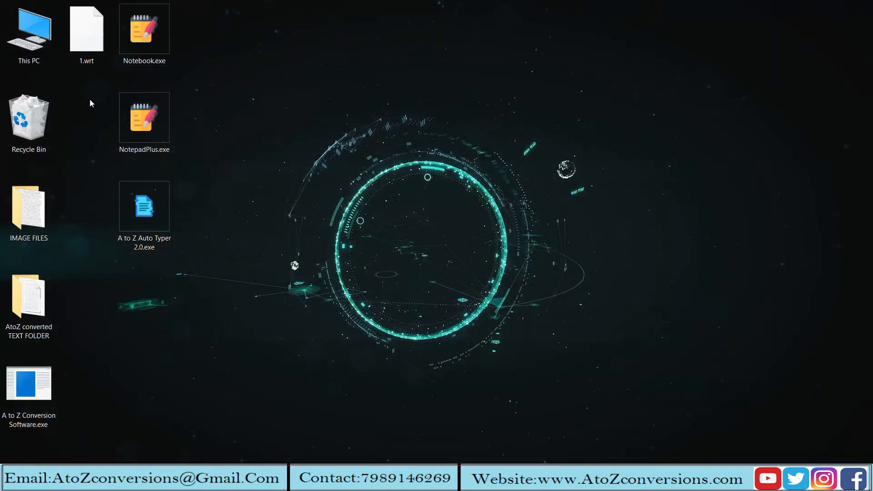
{"action": "left_click", "coordinate": [144, 117]}
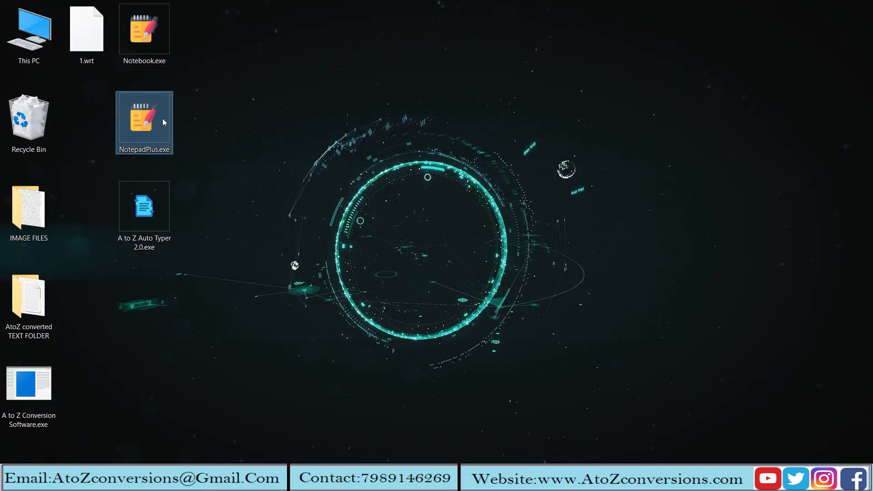
{"action": "double_click", "coordinate": [144, 119]}
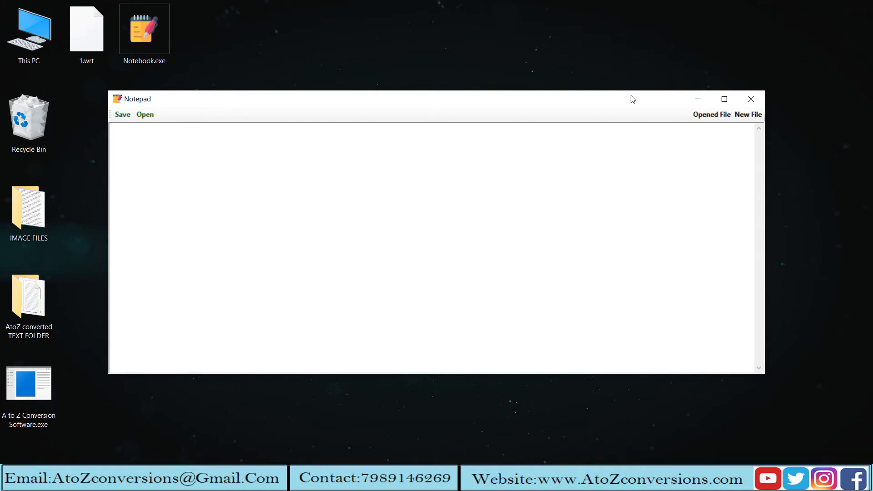
{"action": "left_click", "coordinate": [142, 114]}
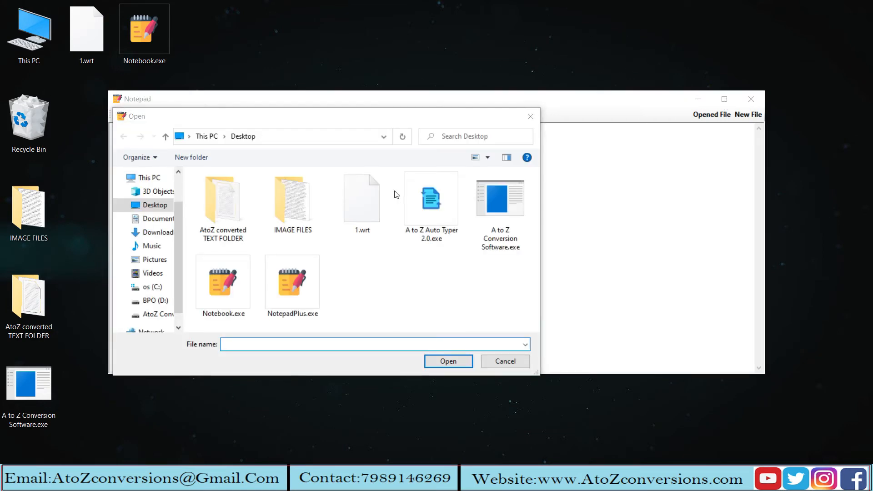
{"action": "left_click", "coordinate": [361, 200]}
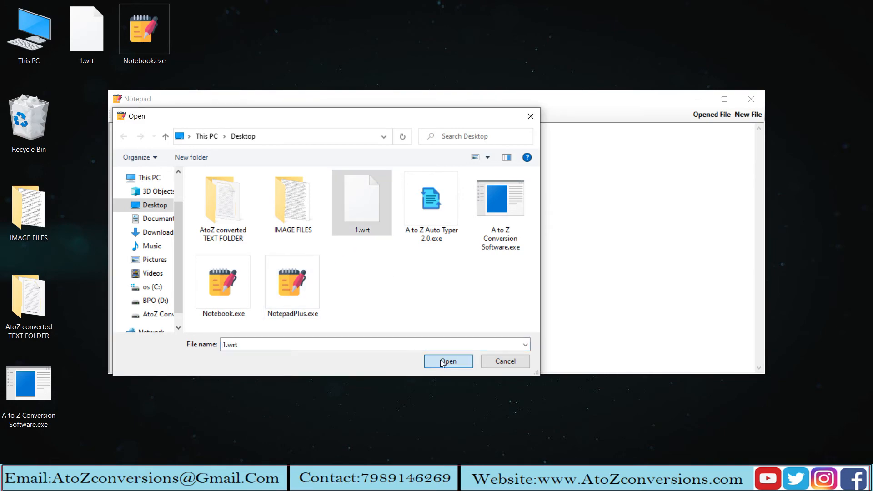
{"action": "left_click", "coordinate": [448, 361]}
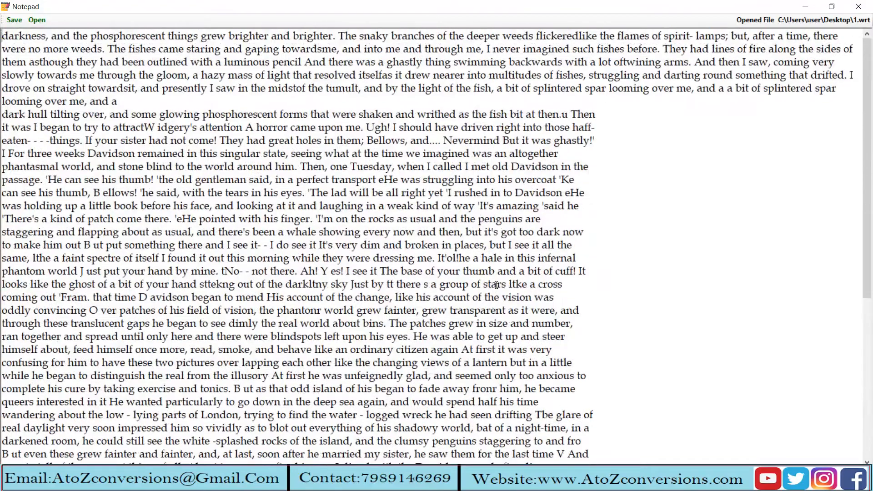
{"action": "left_click", "coordinate": [855, 5]}
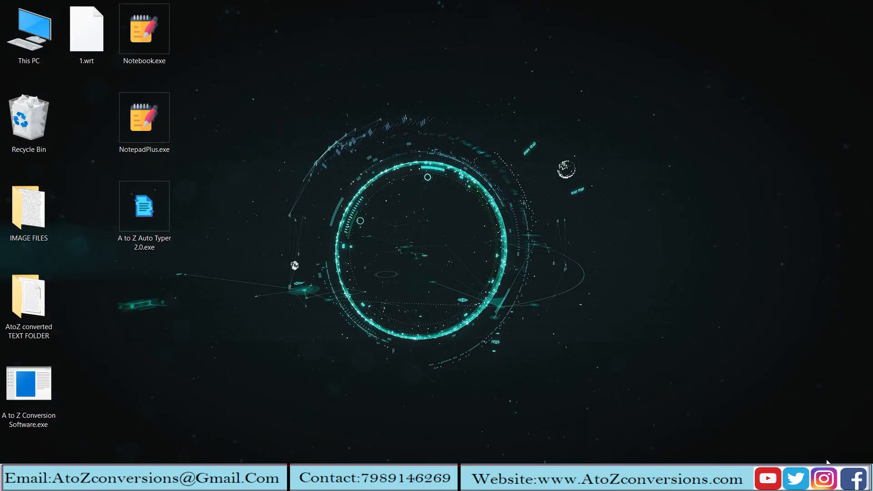